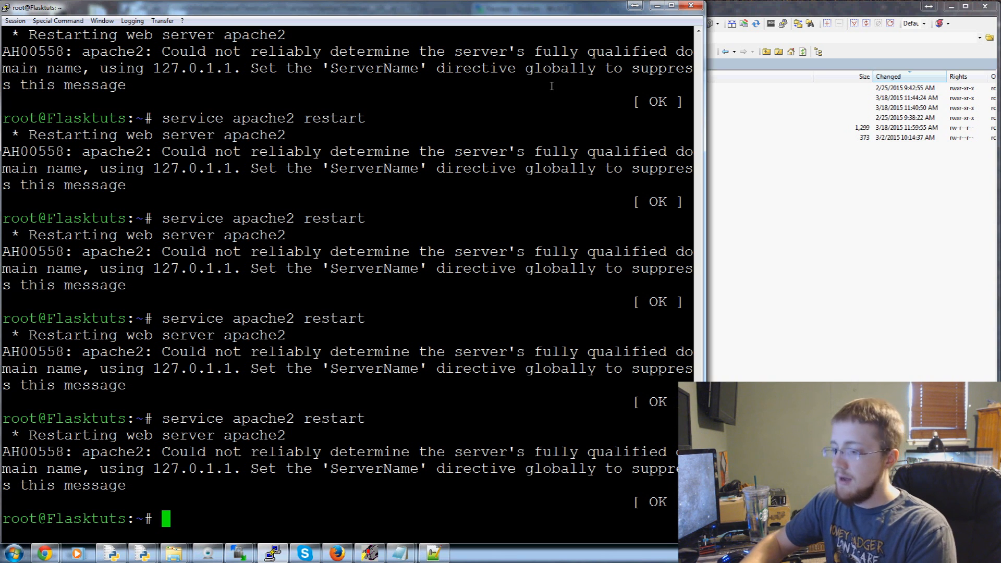
Step: Type mysql --user=root at the root shell prompt without submitting it
text(mysql)
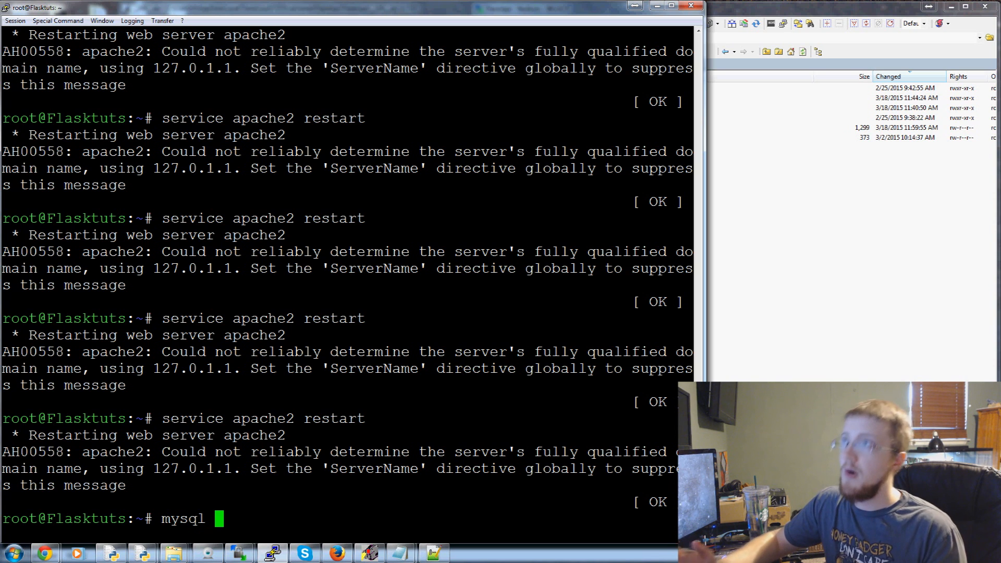
text(--)
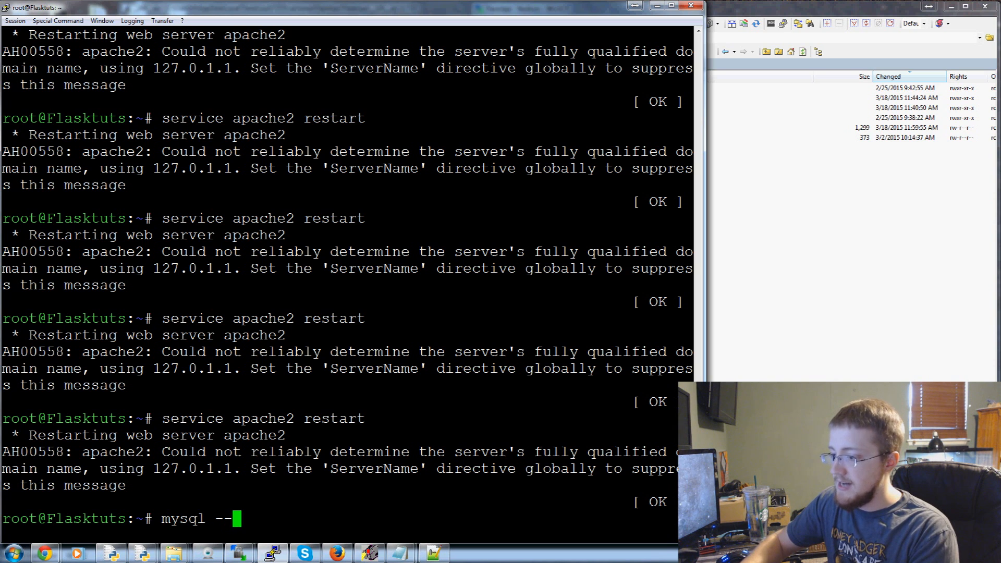
text(user=)
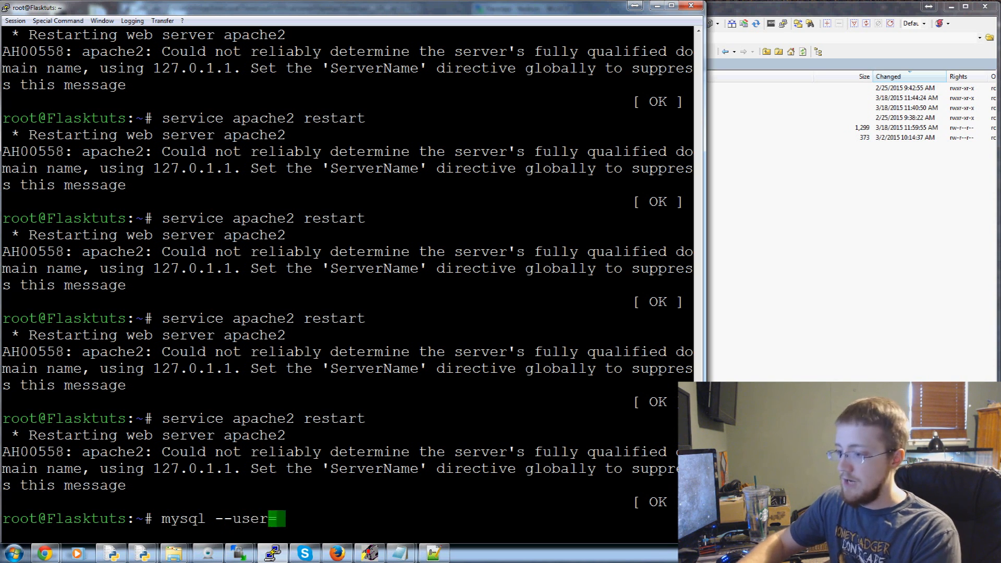
text(root)
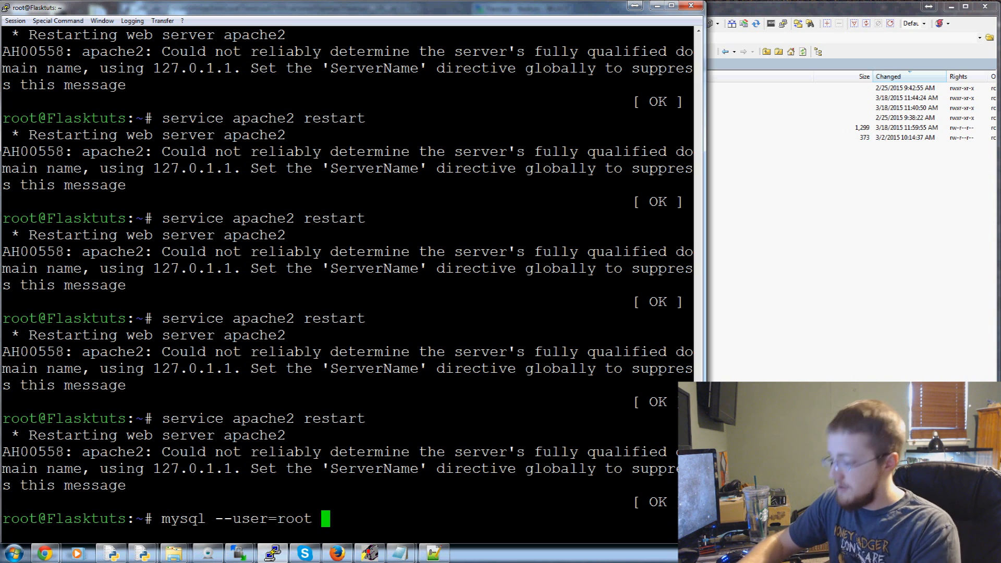
Step: Append -p to the mysql command and log in with the root password
text(-p)
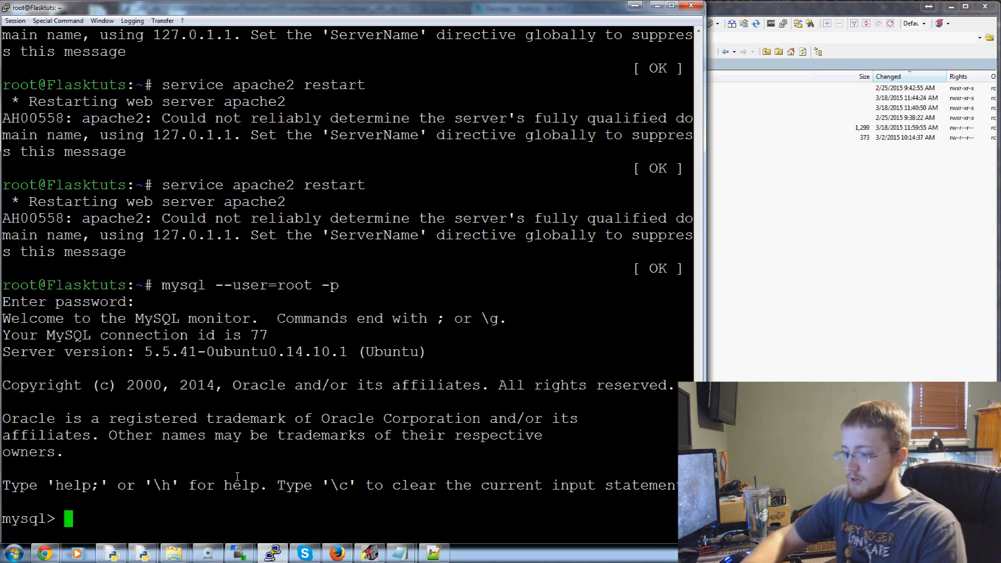
Step: List the server's databases with SHOW DATABASES;
text(SHOW DATABASES;)
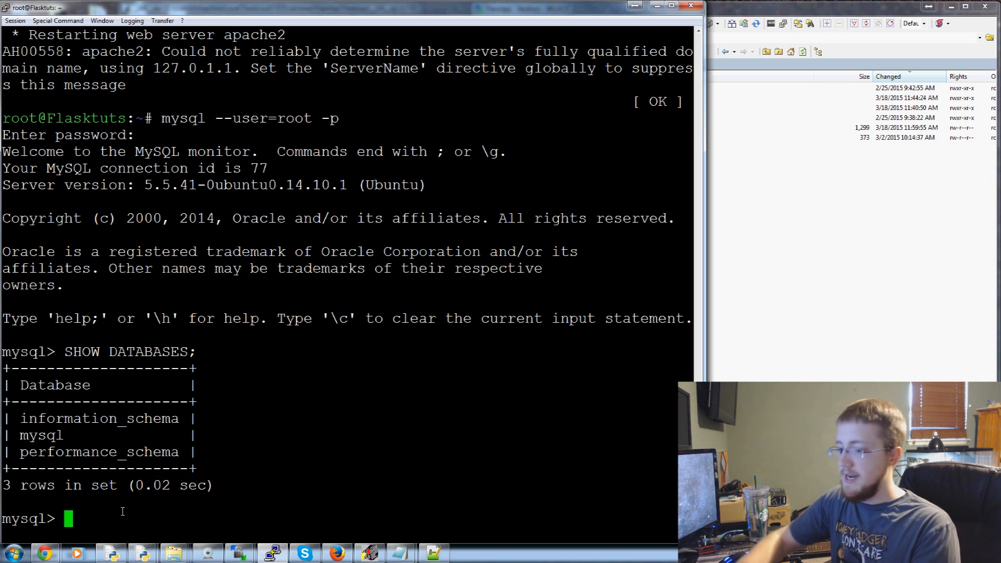
Step: Run CREATE DATABASE pythonprogramming; to add the new database
text(CREATE)
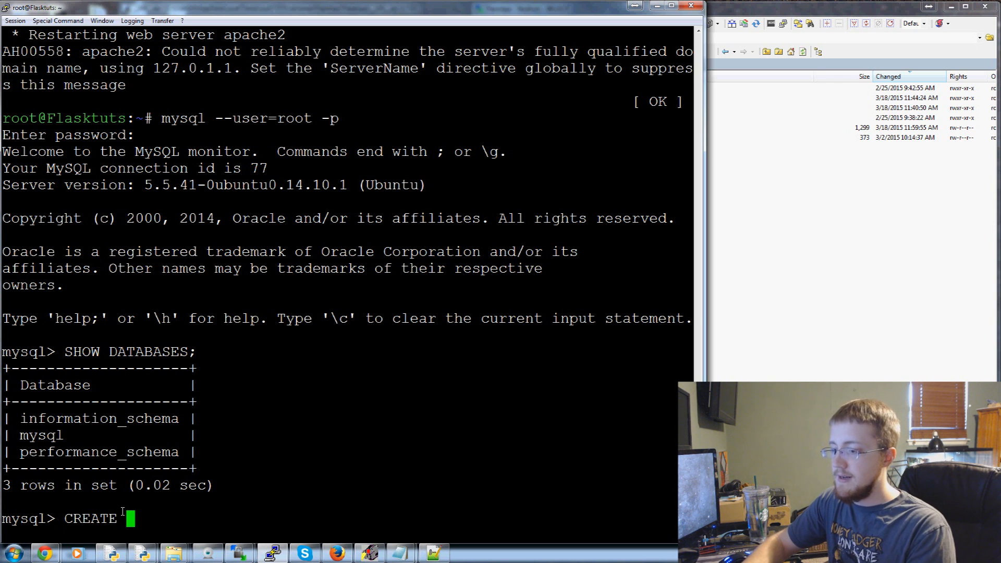
text(DATABASE)
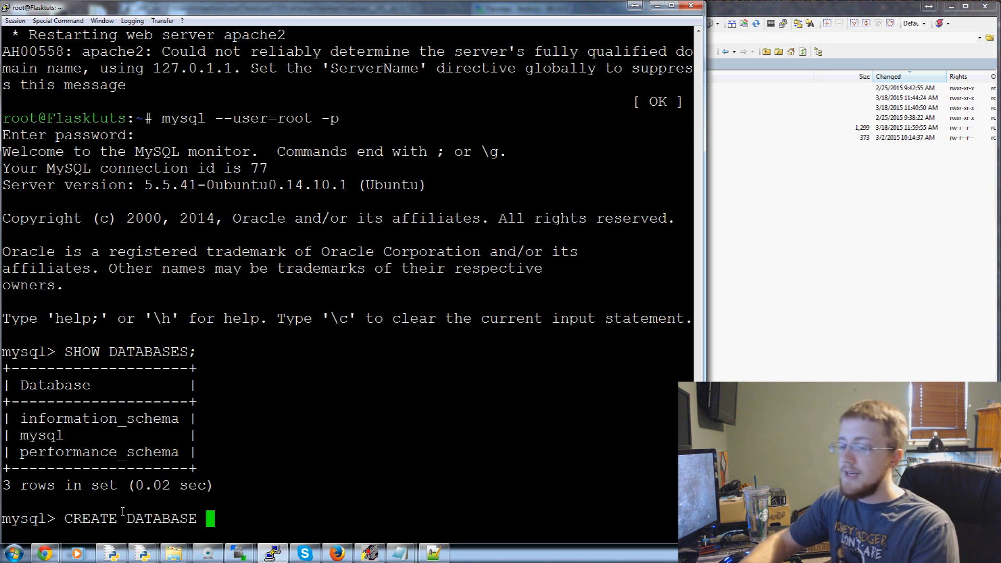
text(pyth)
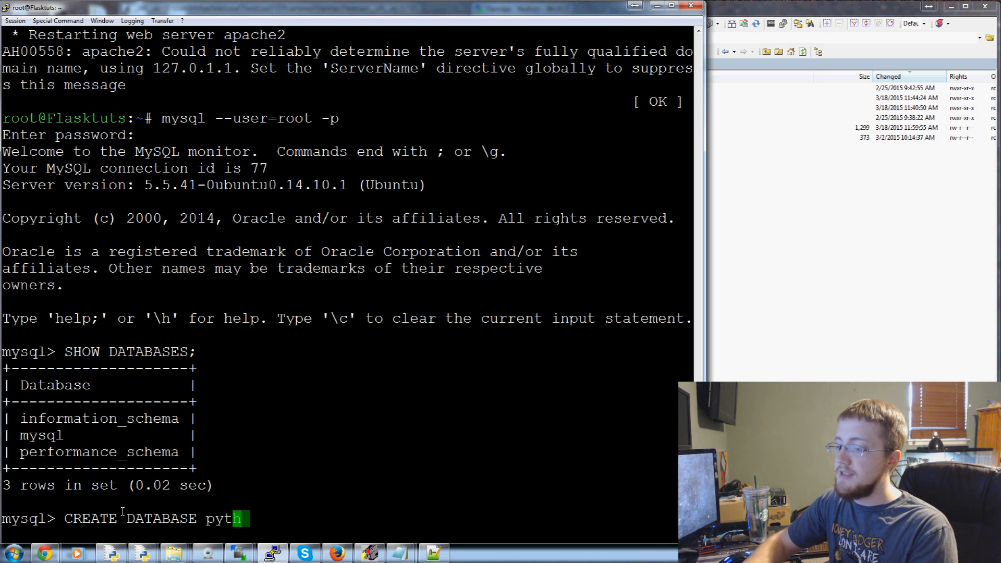
text(honprogram)
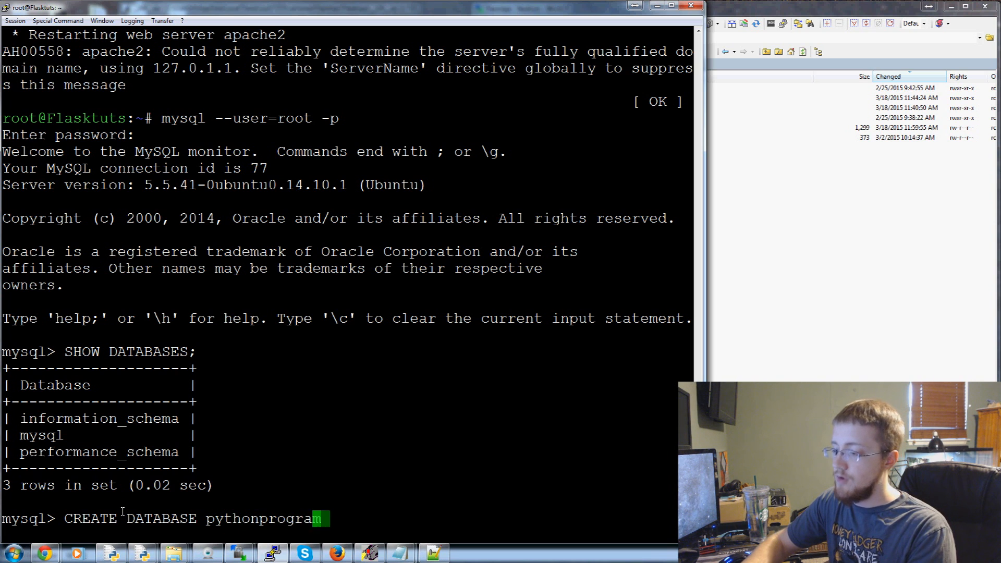
text(ming)
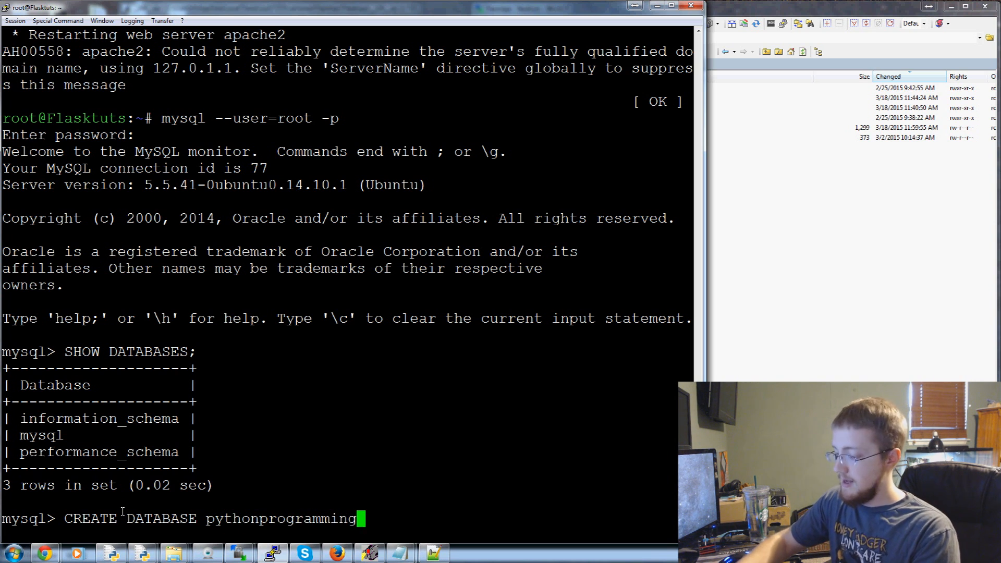
text(;)
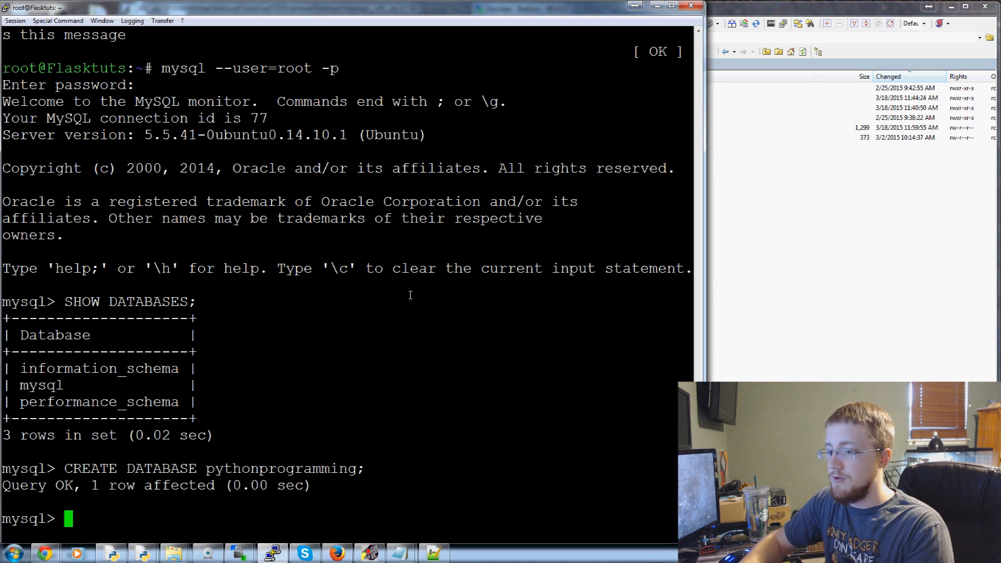
Step: Start the statement CREATE TABLE users () with an empty column list
text(CREATE TABLE users)
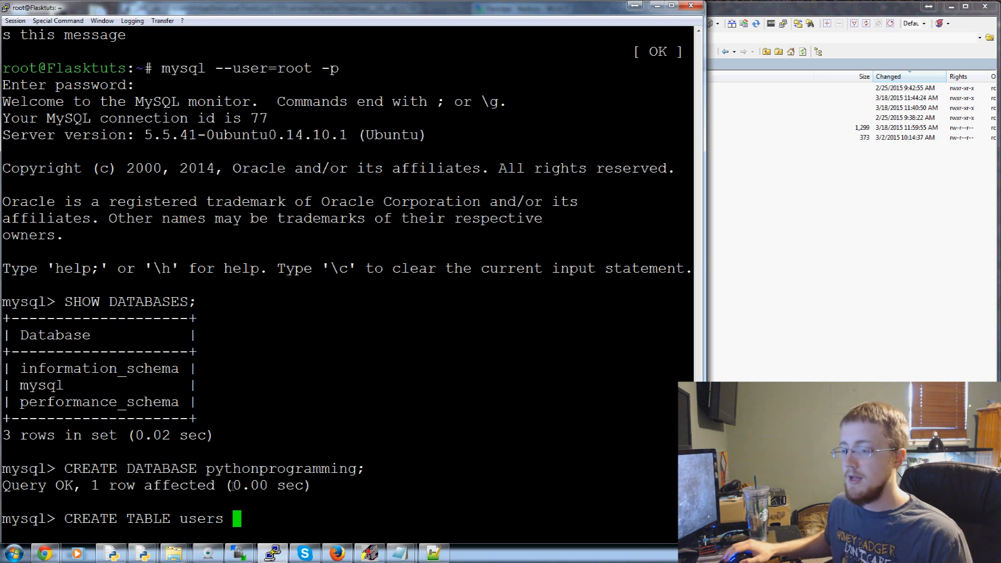
mouse_move(258, 520)
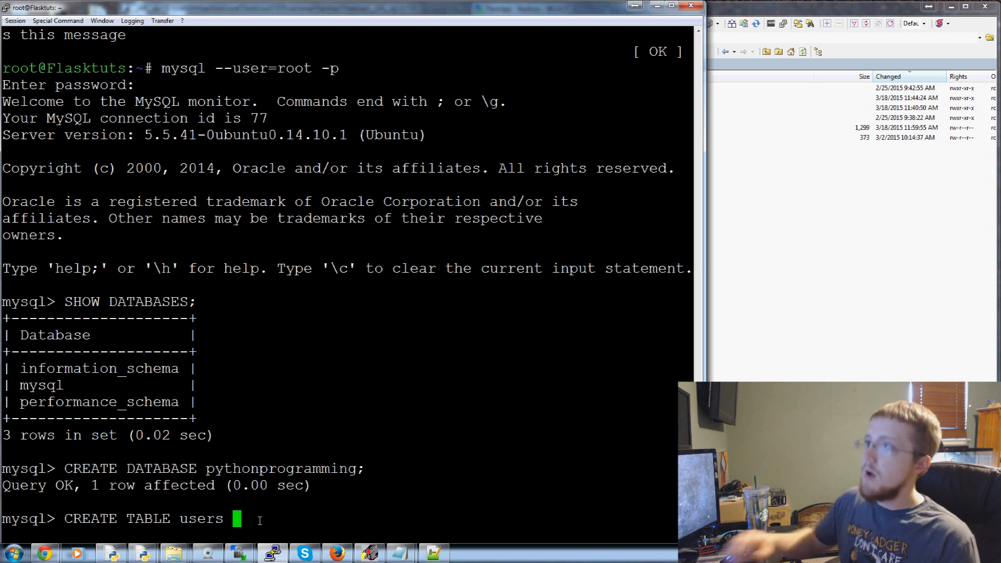
text(())
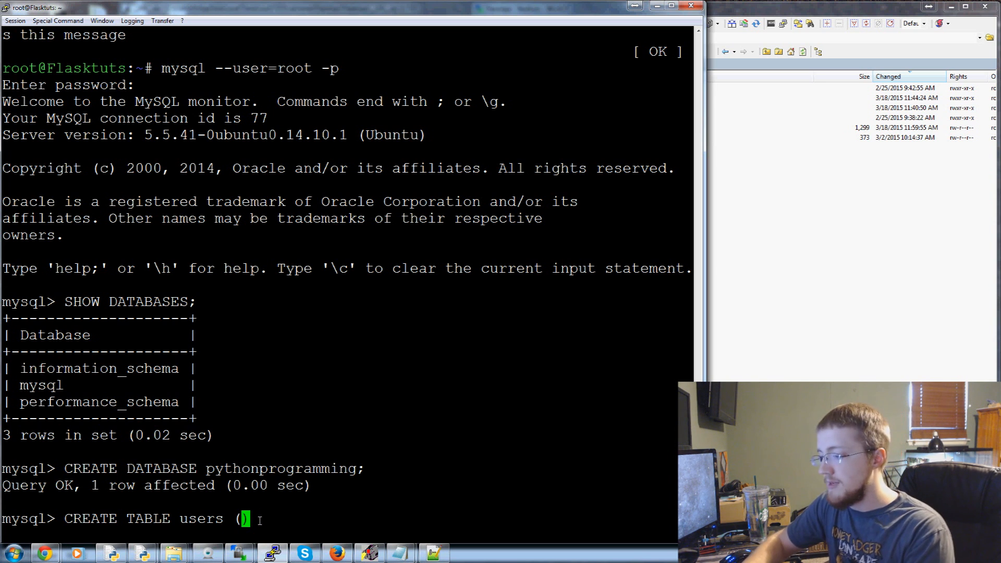
Step: Define uid INT(11) AUTO_INCREMENT PRIMARY KEY and begin the username column
text(uid)
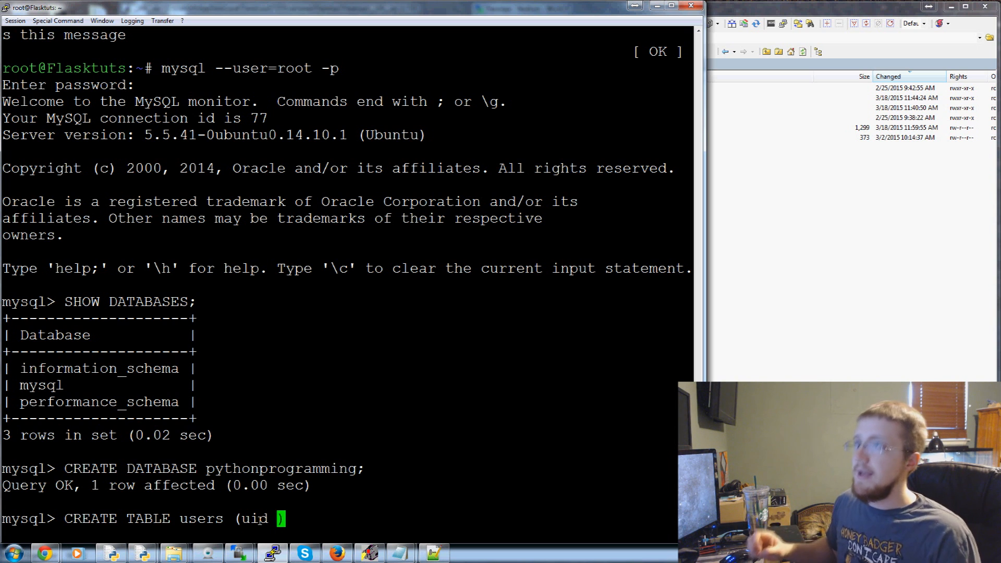
text(IN)
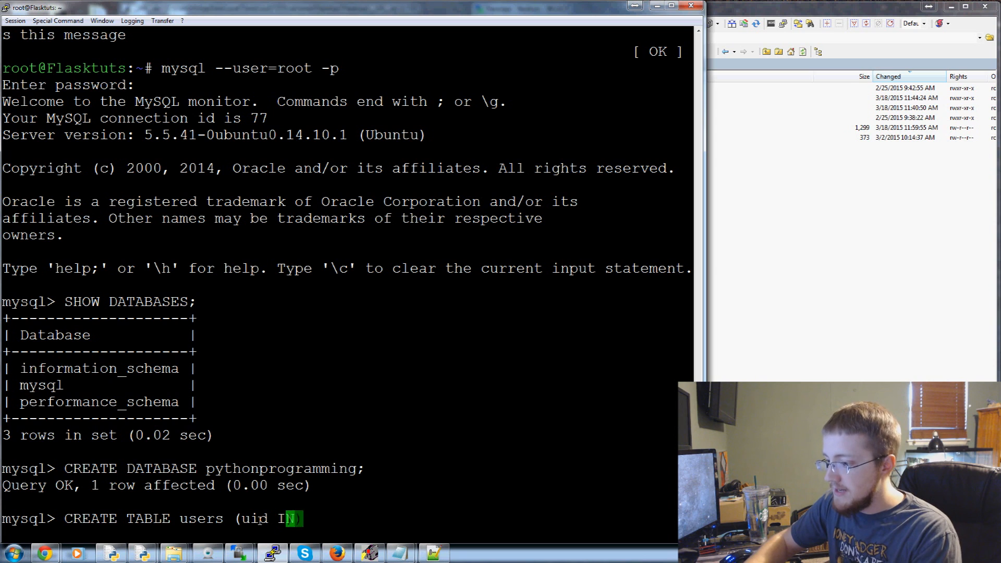
text(T())
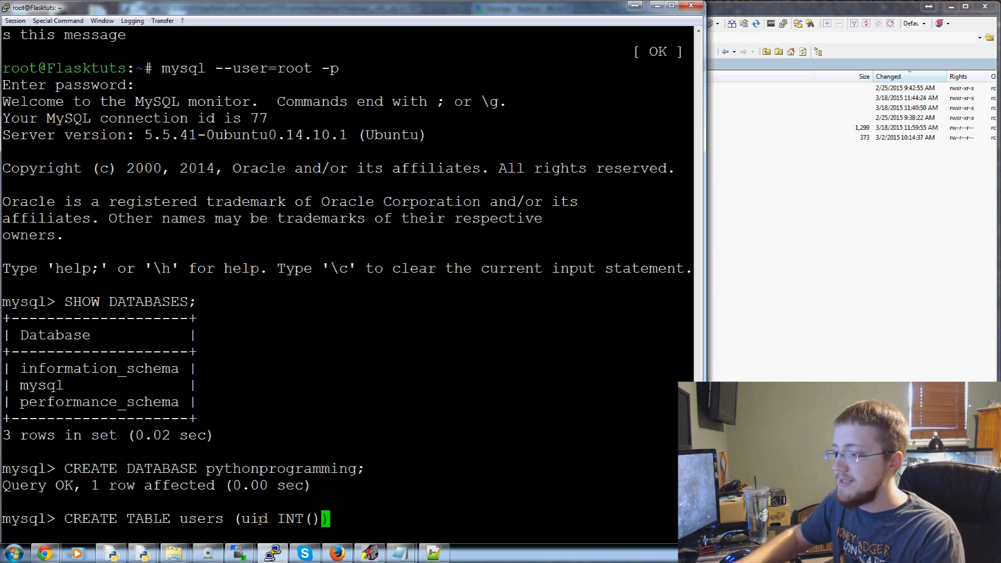
text(11)
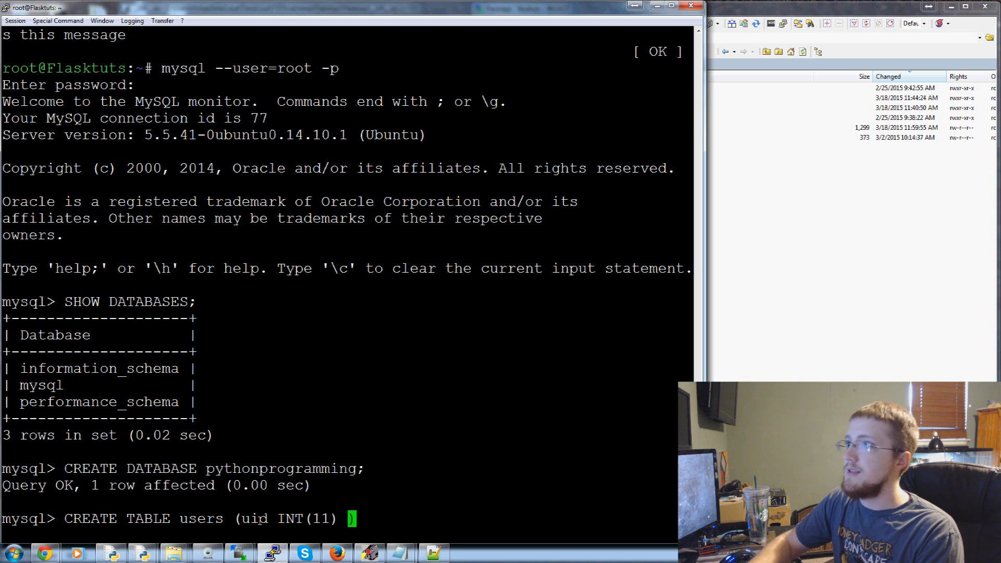
text(AUTO_I)
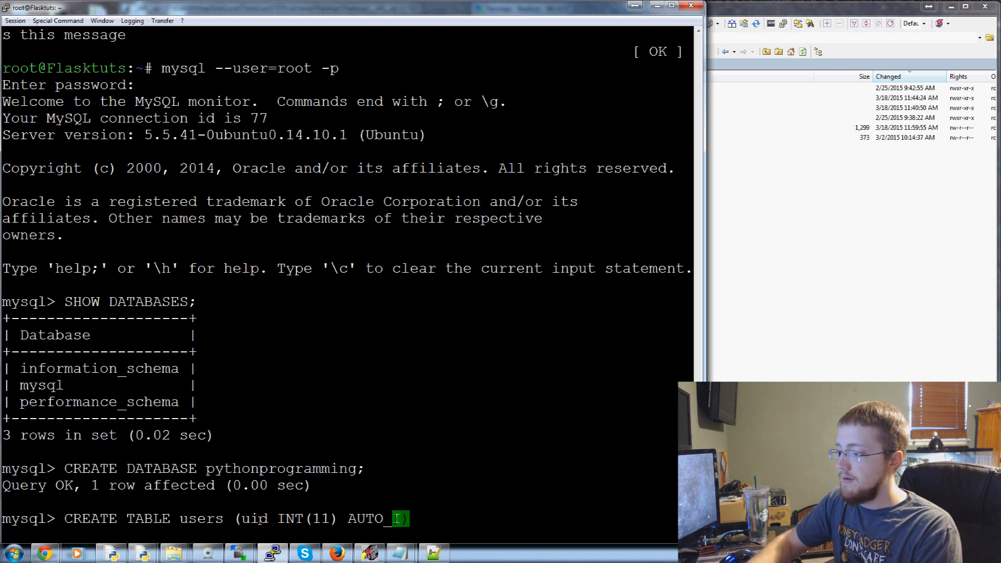
text(INCREMENT))
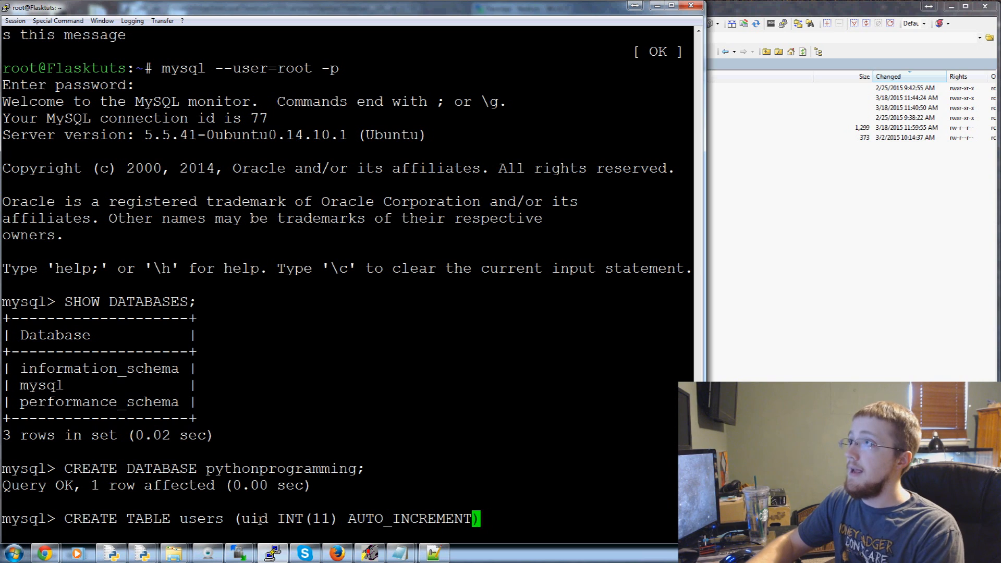
text(PRIMARY KEY)
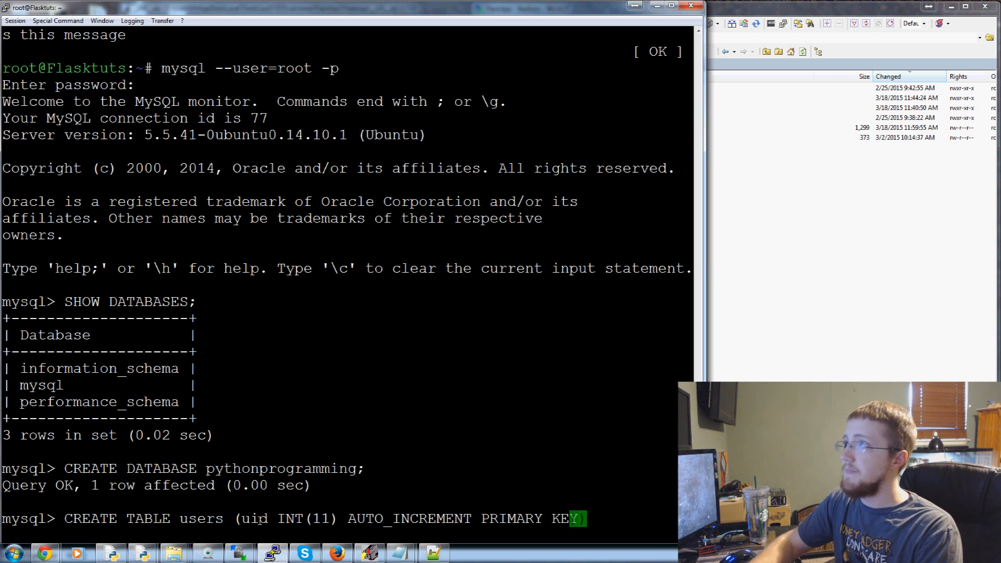
text(, L)
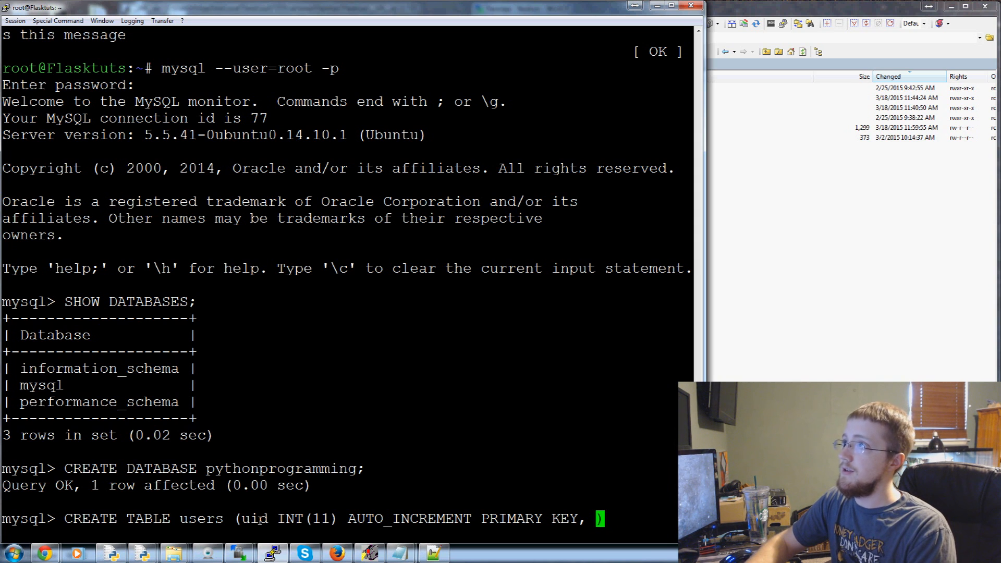
text(US)
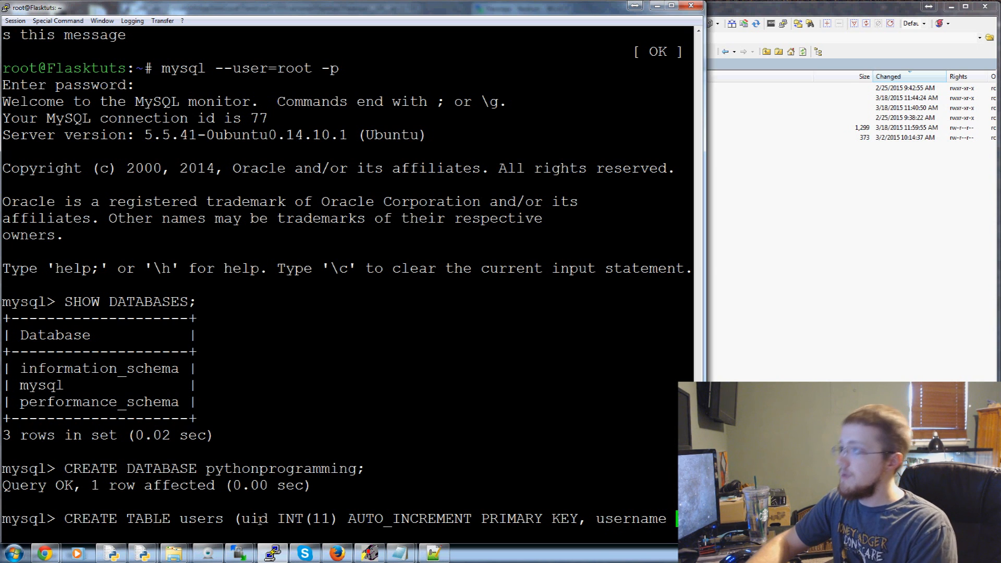
Step: Define username VARCHAR(20) and password VARCHAR(100) columns in the users statement
text(VARCHAR))
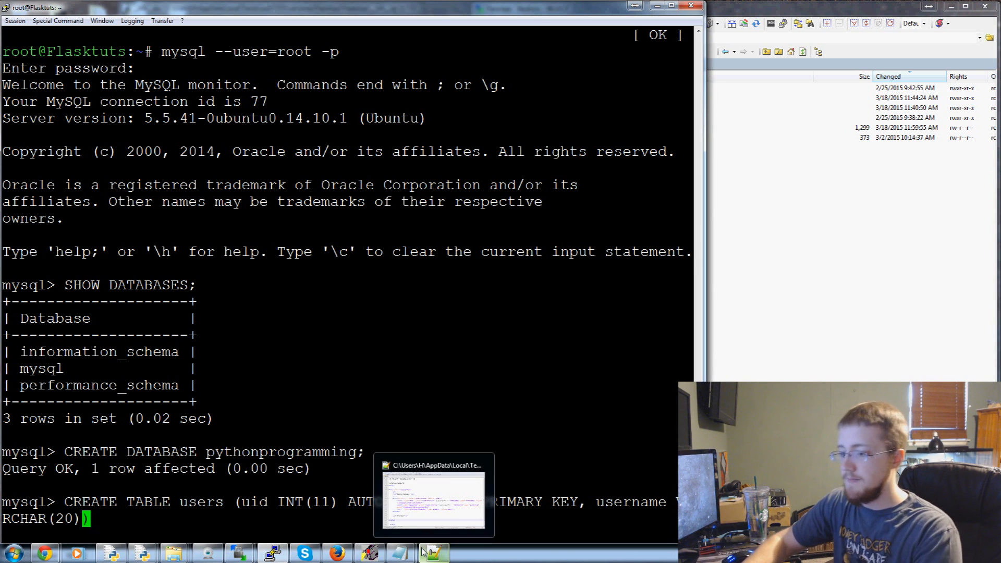
text(AUTO_INCREMENT PRIMARY KEY, username VARCHAR(20)))
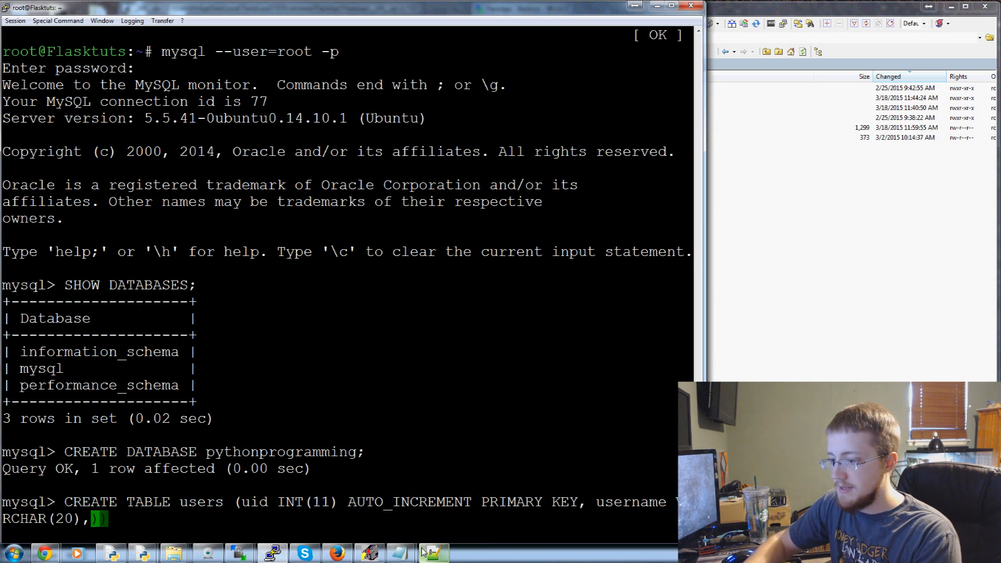
text(pass)
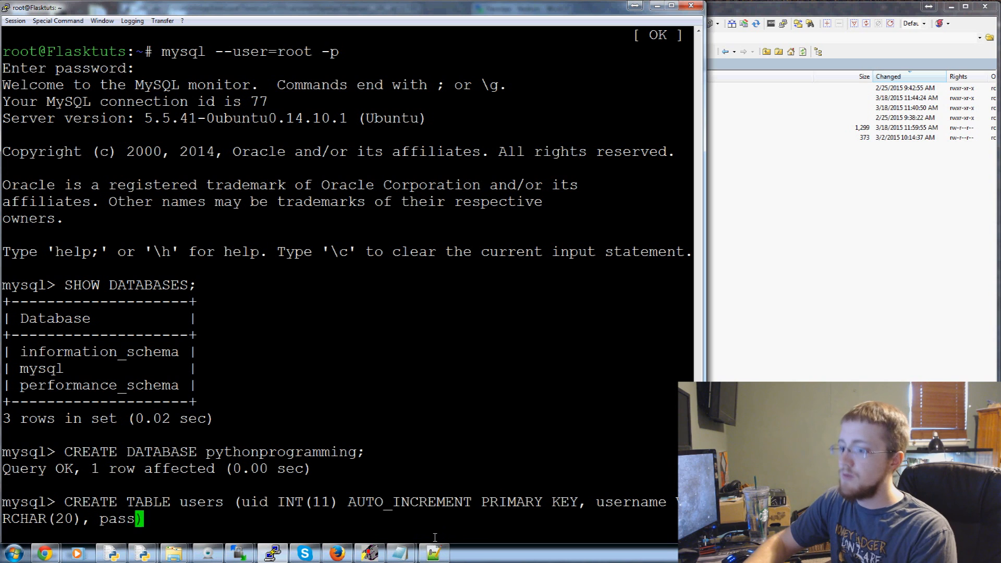
text(word)
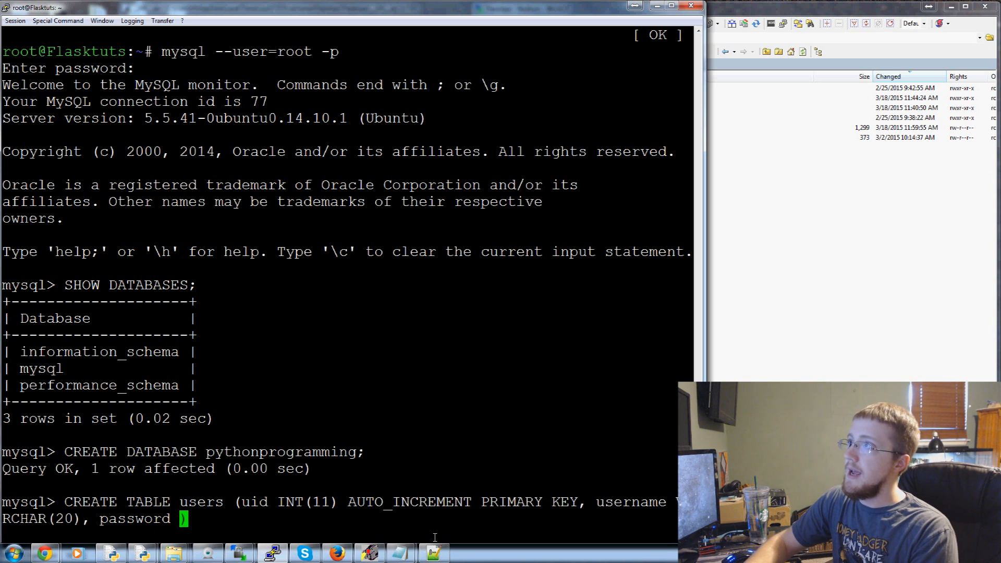
text(VARCHAR())
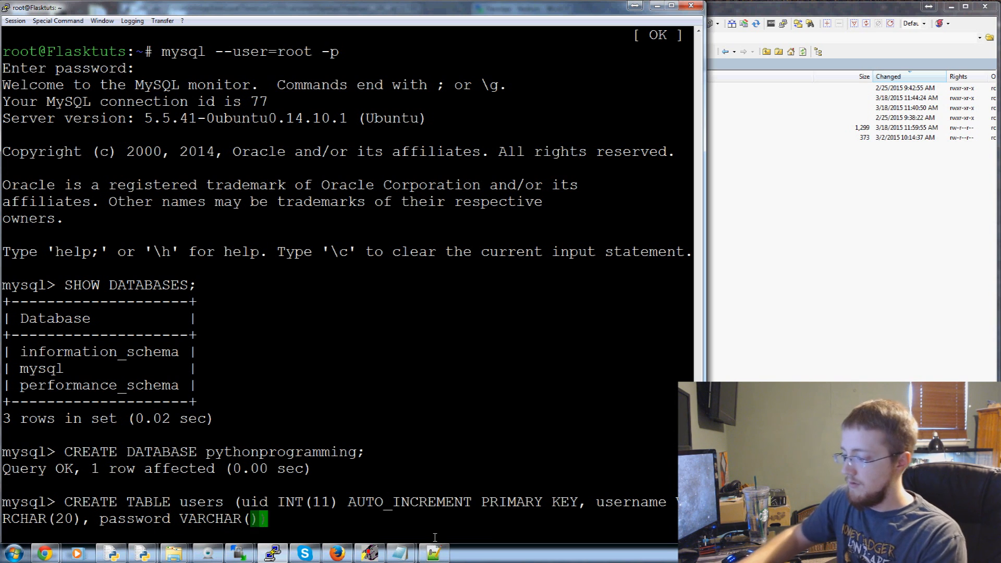
text(100)
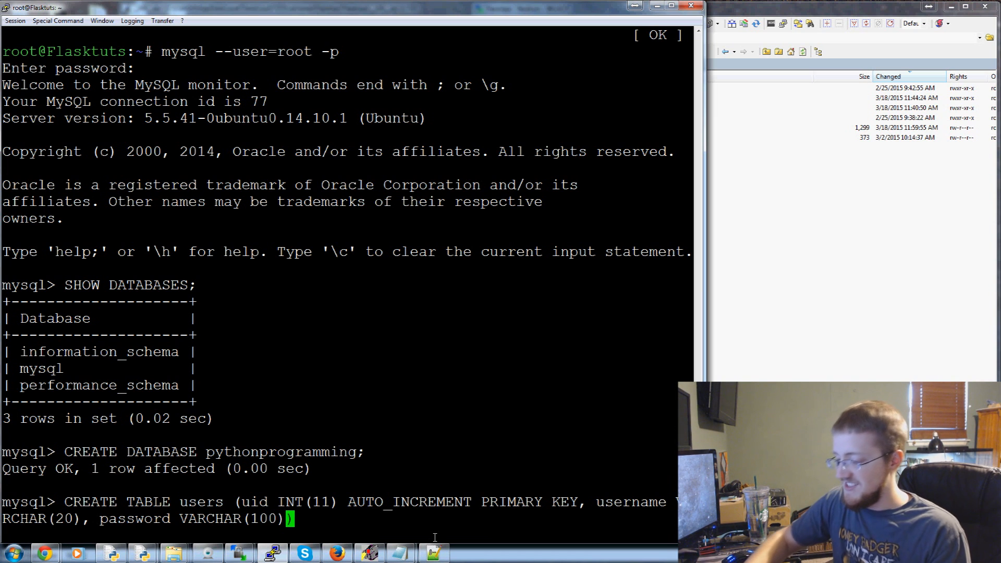
text(,)
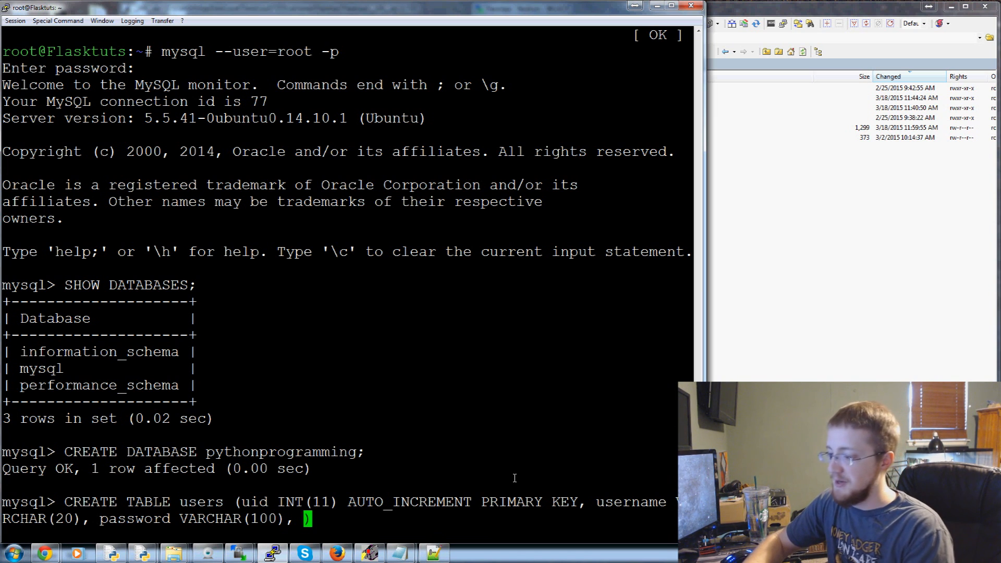
Step: Add email VARCHAR(50) and settings VARCHAR(32500) column definitions
text(email)
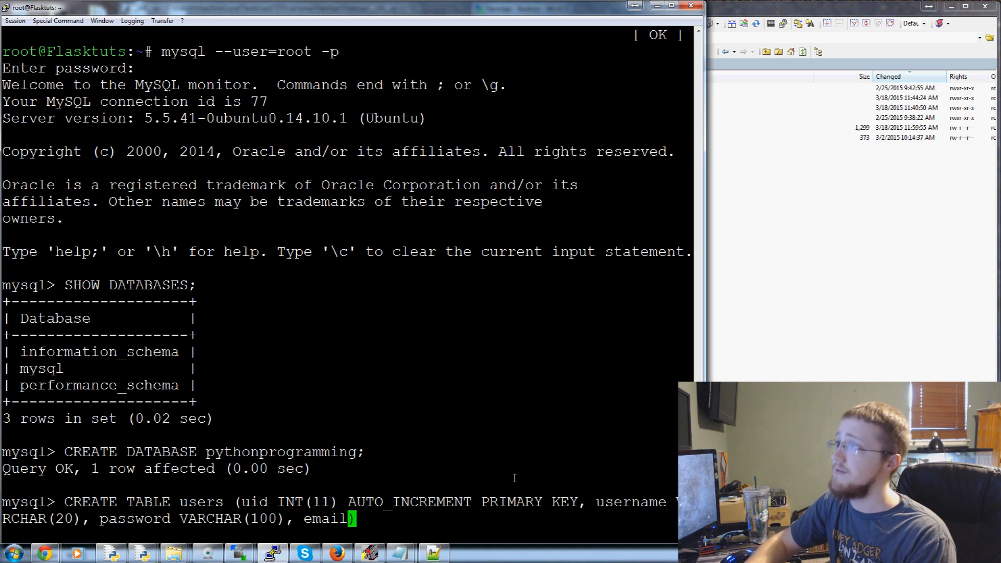
text(V)
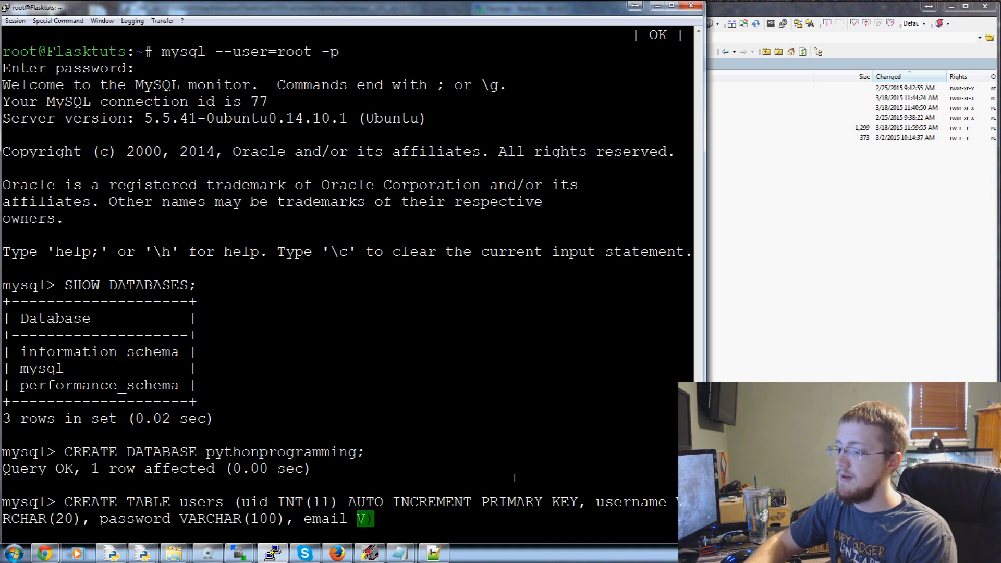
text(VAR))
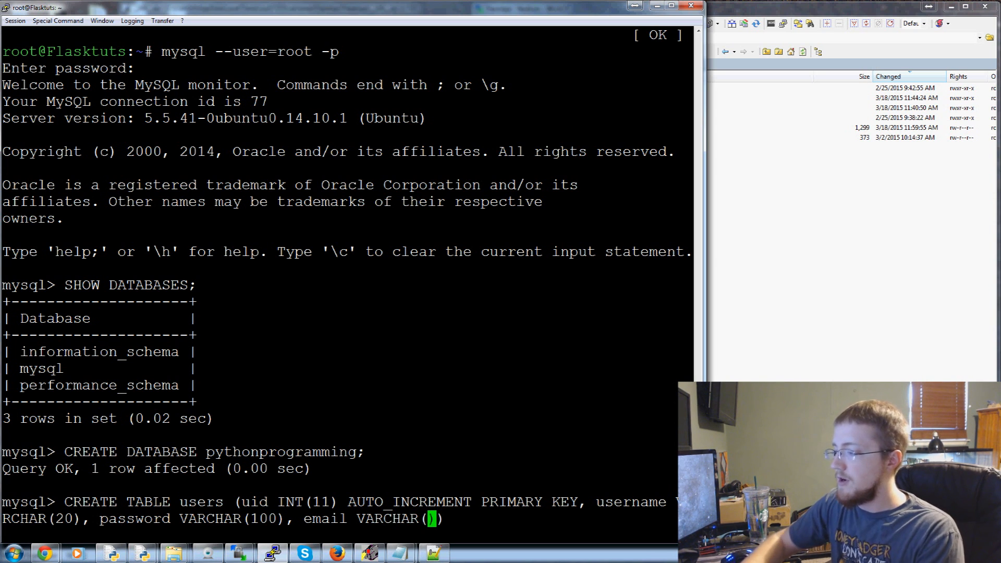
text(50),)
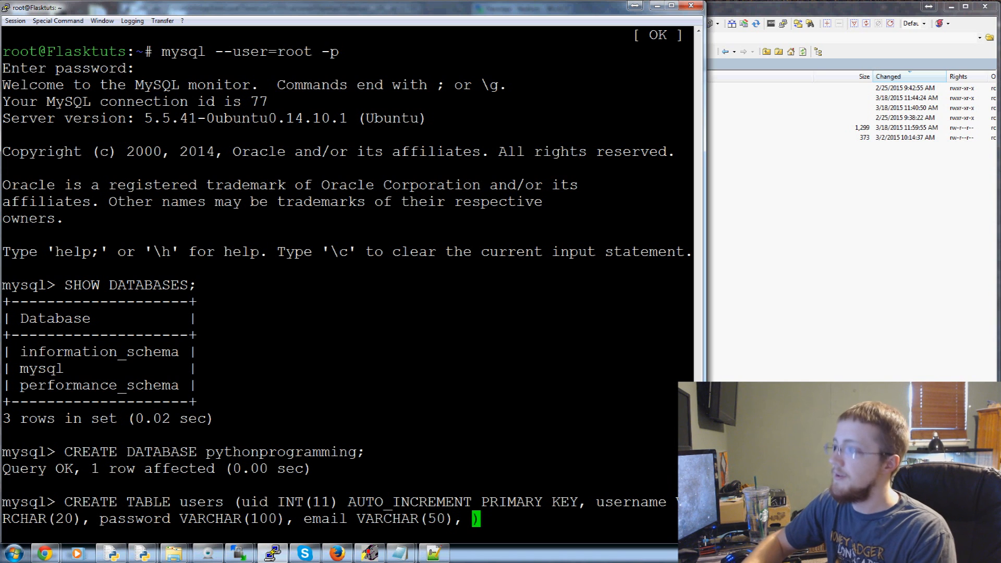
text(se)
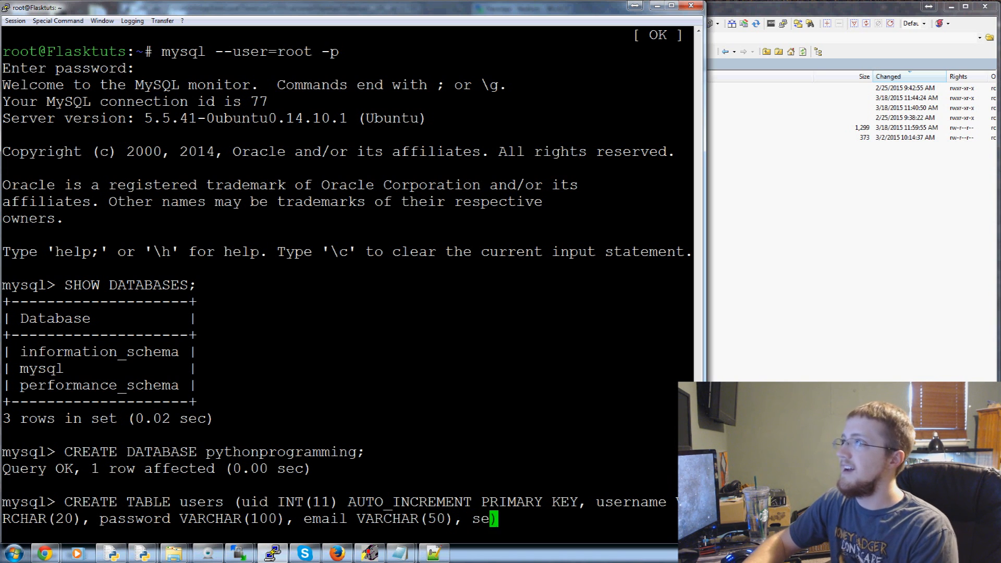
text(ttings))
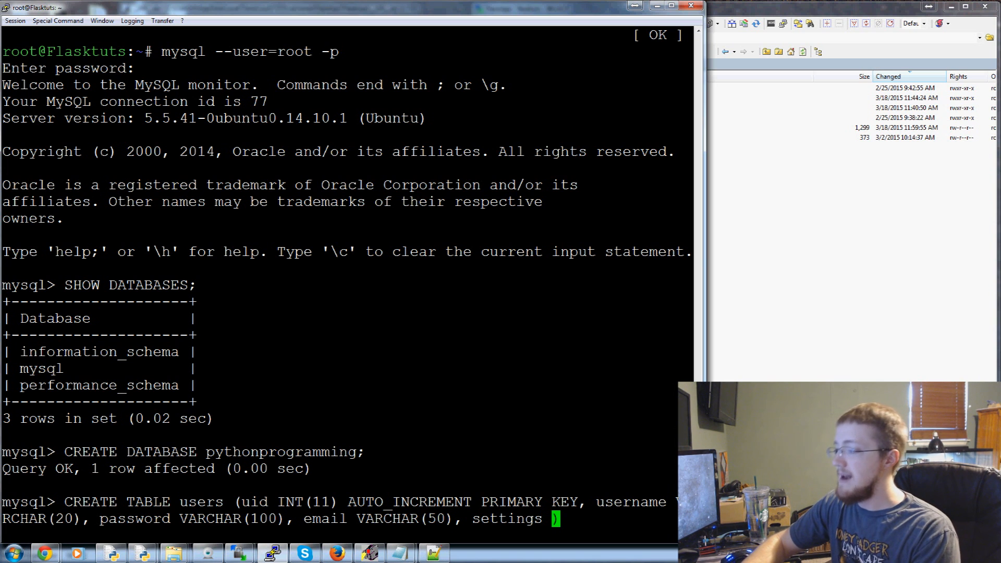
text(VARCHAR()
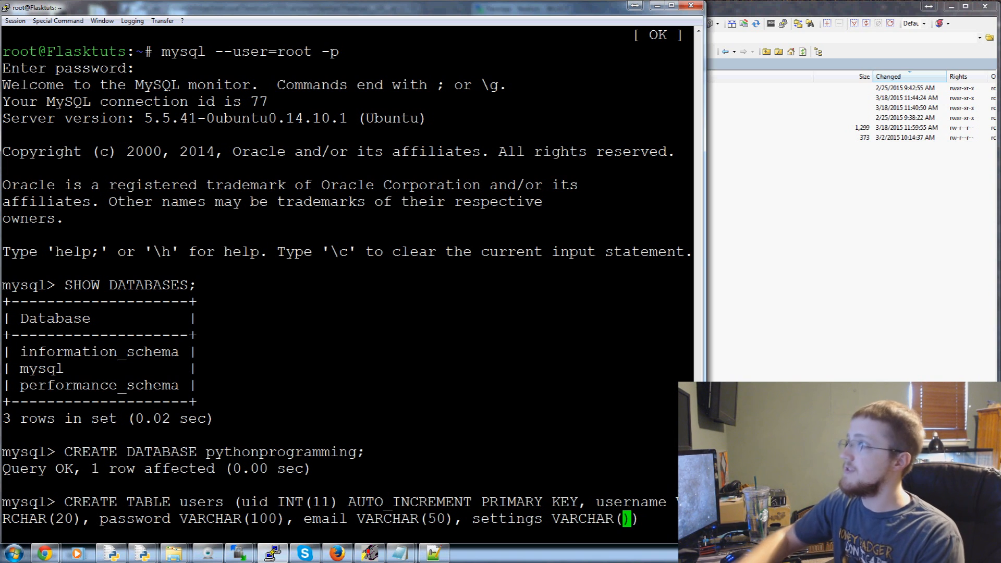
text(32)
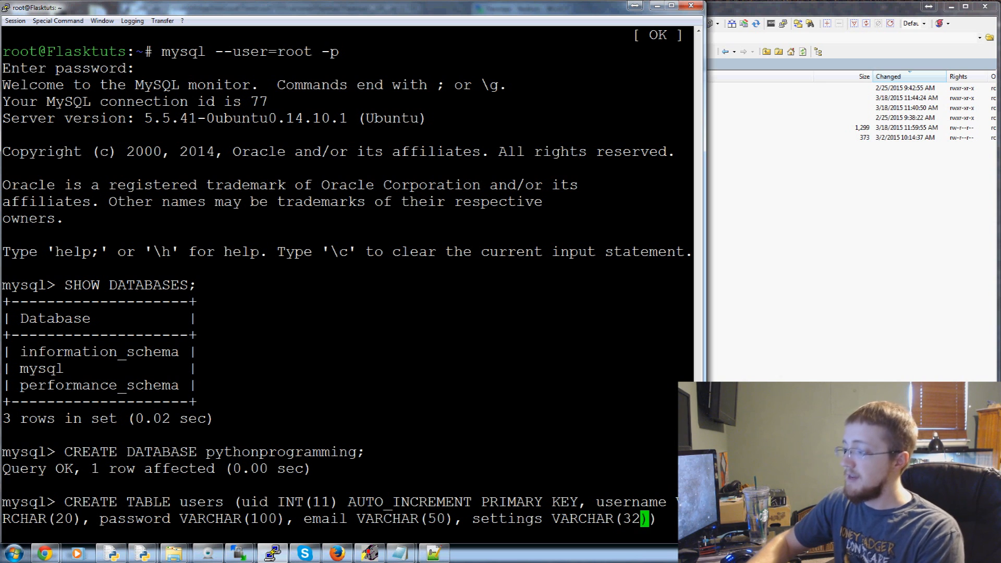
text(500)
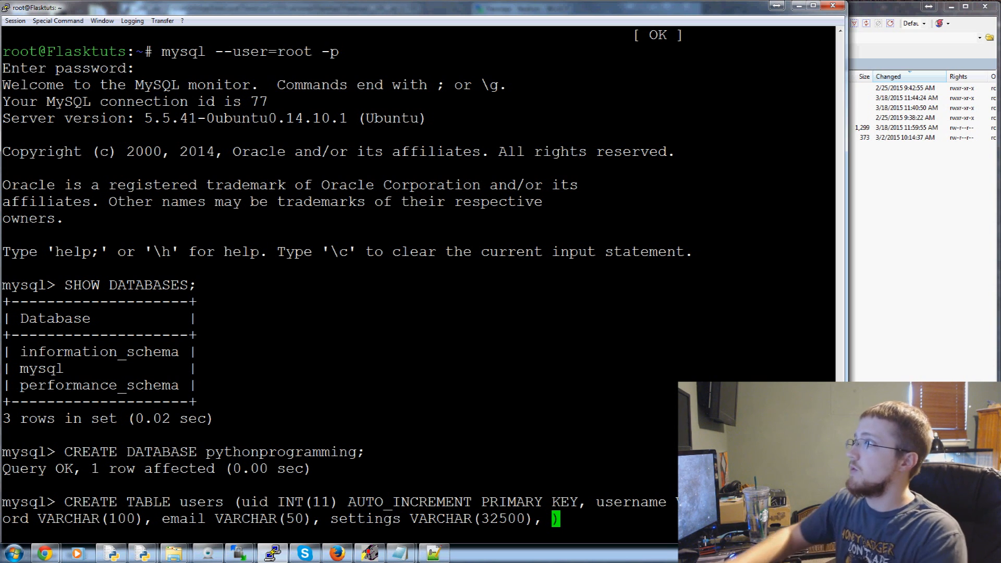
Step: Add tracking and rank INT(3) columns, close with ); and submit, getting ERROR 1046
text(tracking VARCH)
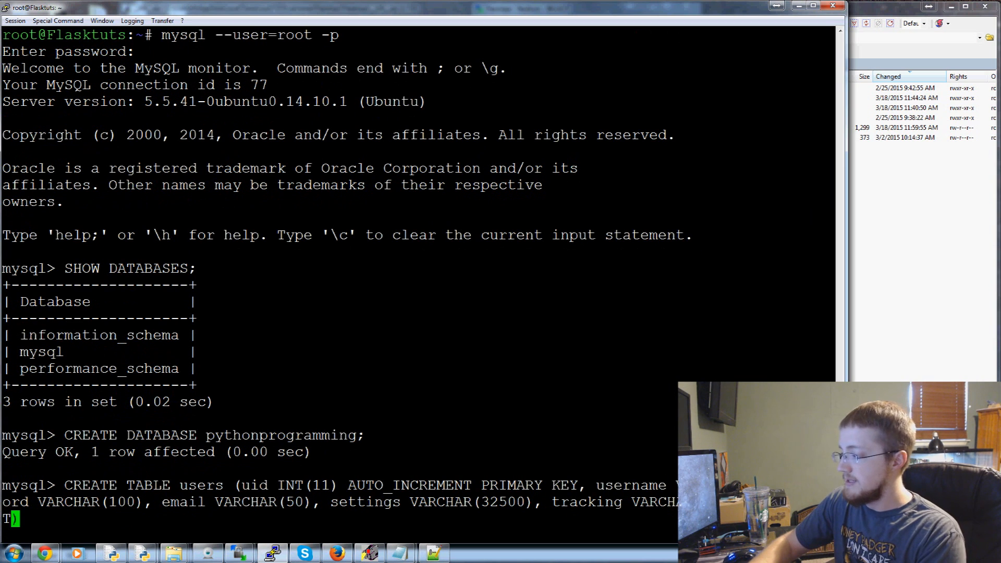
text(())
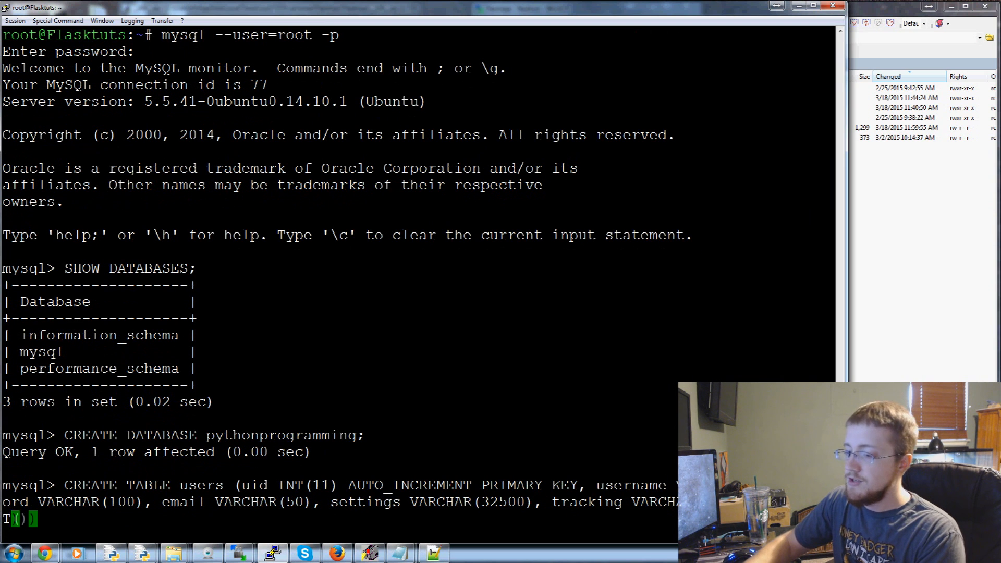
text(3)
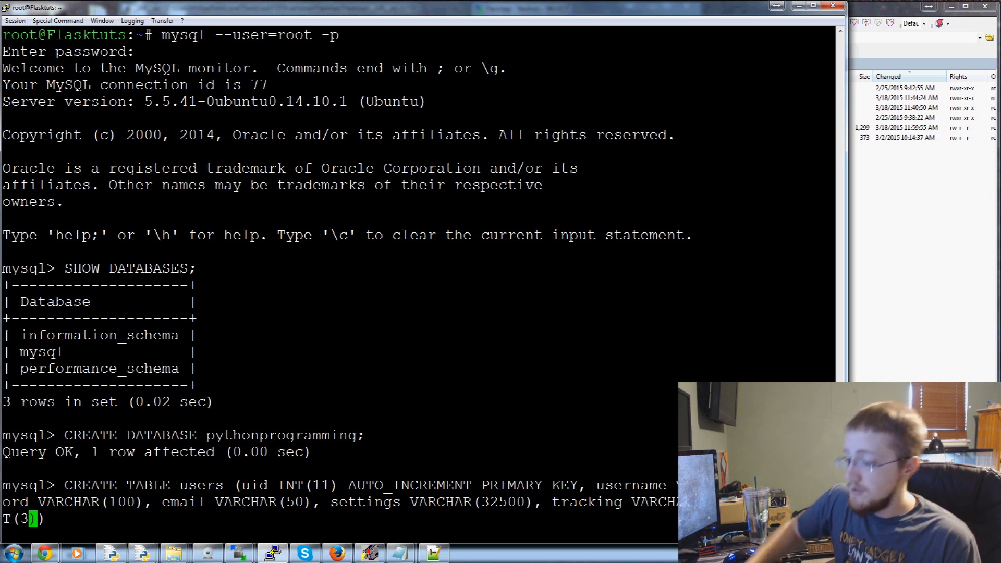
text(;)
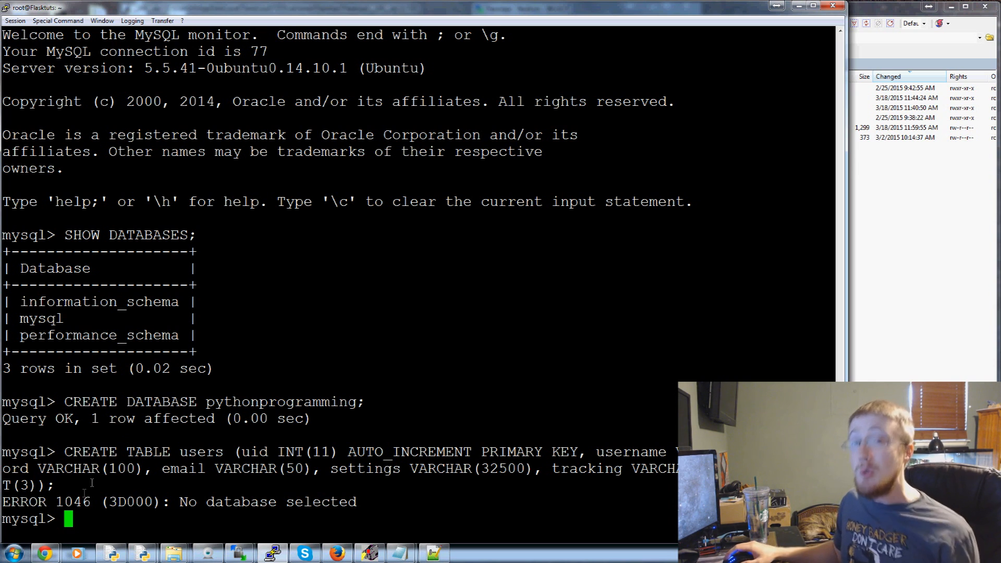
Step: Select pythonprogramming with USE, re-create the users table, and confirm it with SHOW TABLES;
text(use)
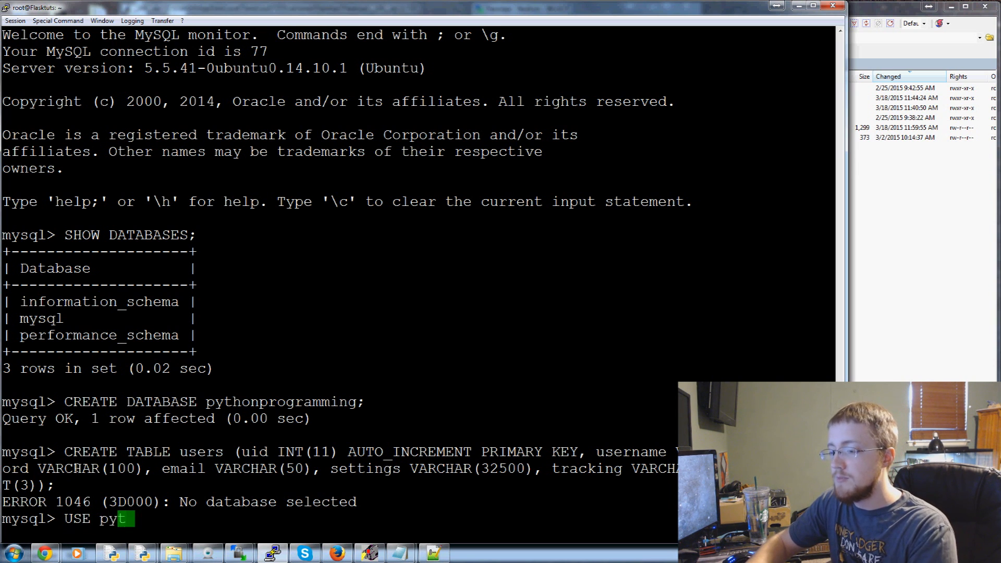
text(honprogramming;)
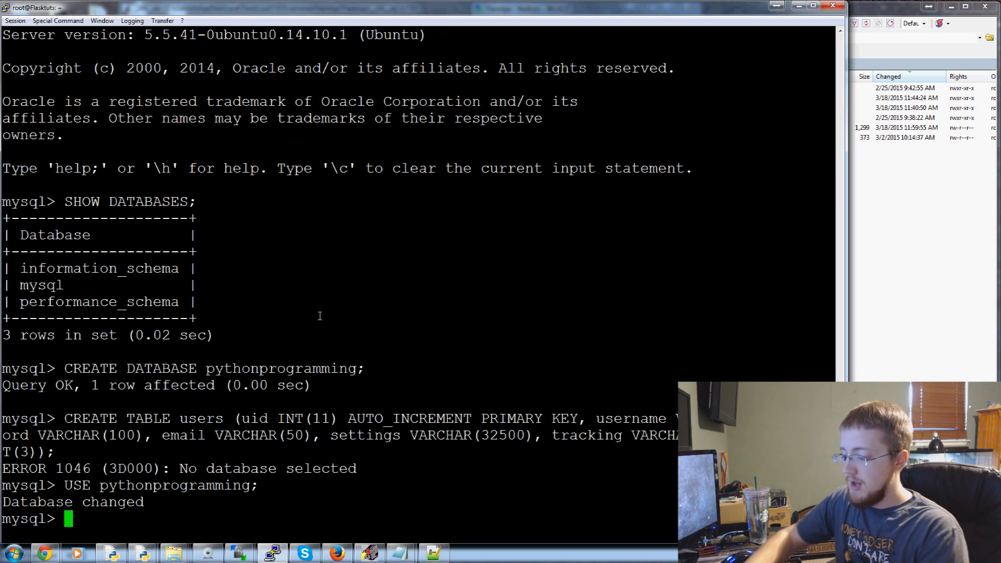
text(SHOW TAB)
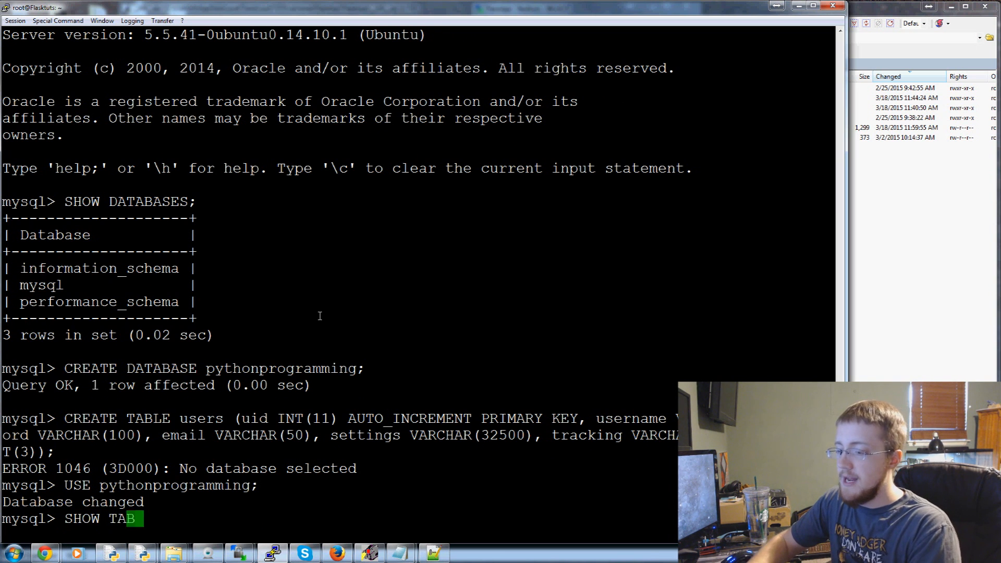
key(Return)
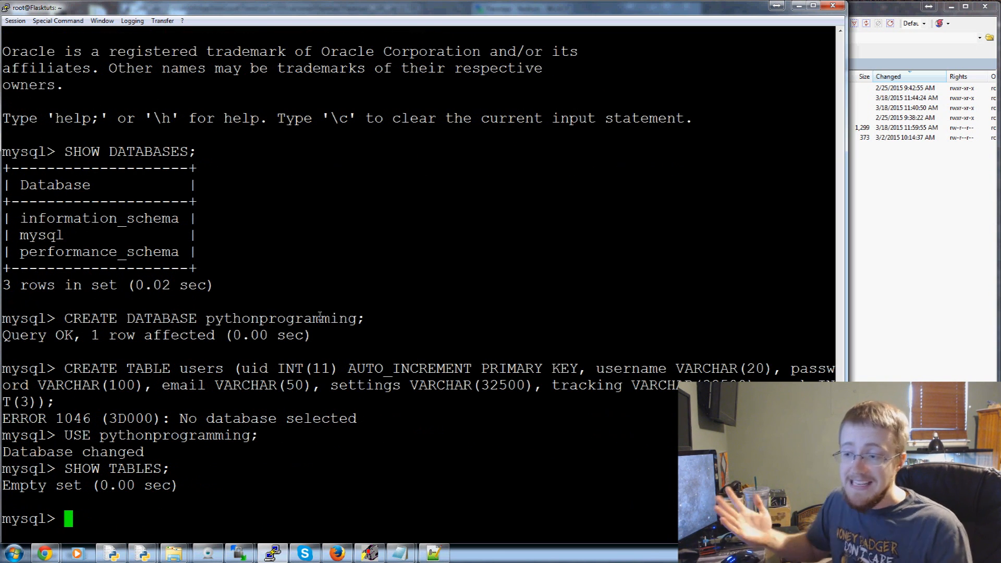
text(SHOW TABLES;)
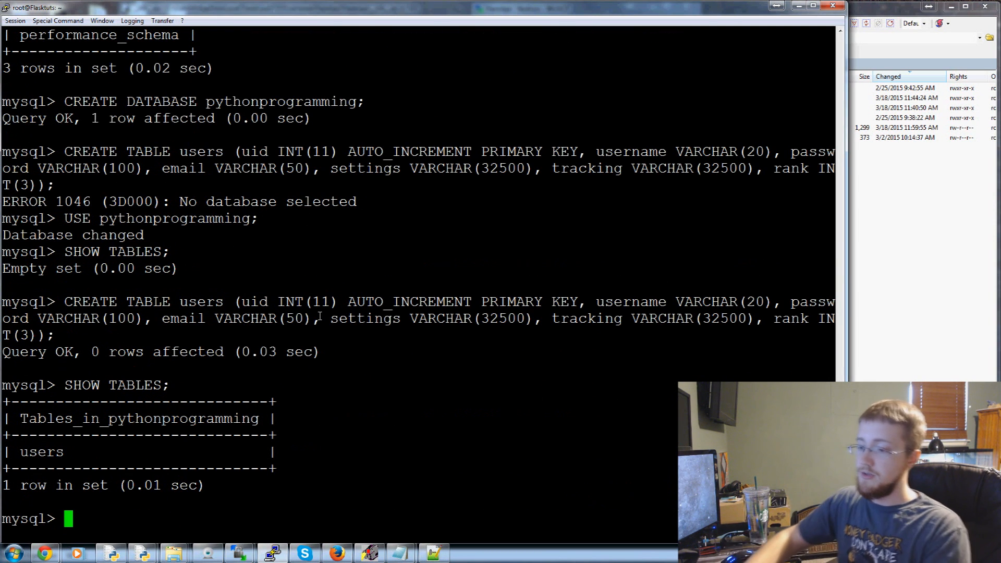
Step: Run DESCRIBE users; to show its seven columns, uid through rank int(3)
text(DESCRIBE)
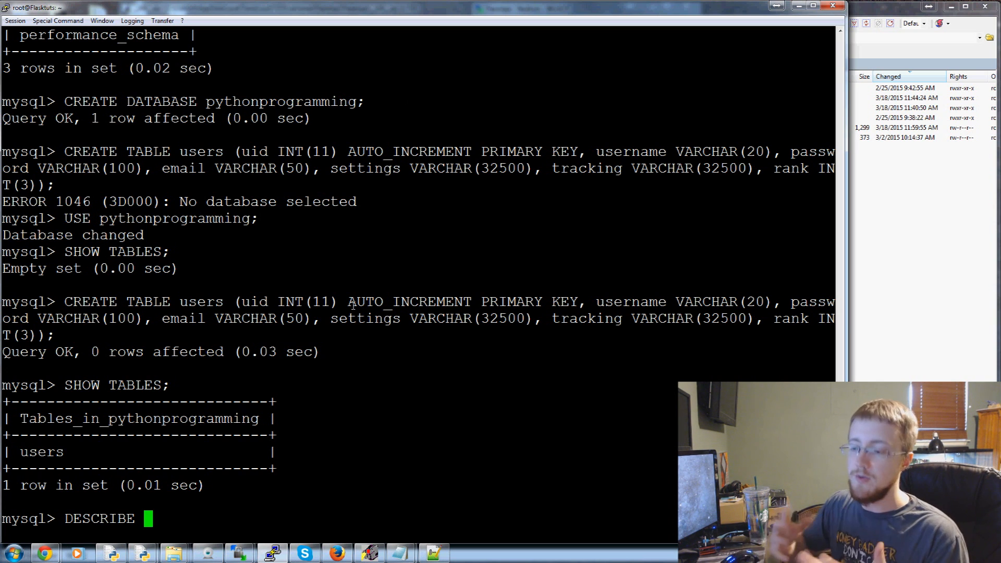
text(users;)
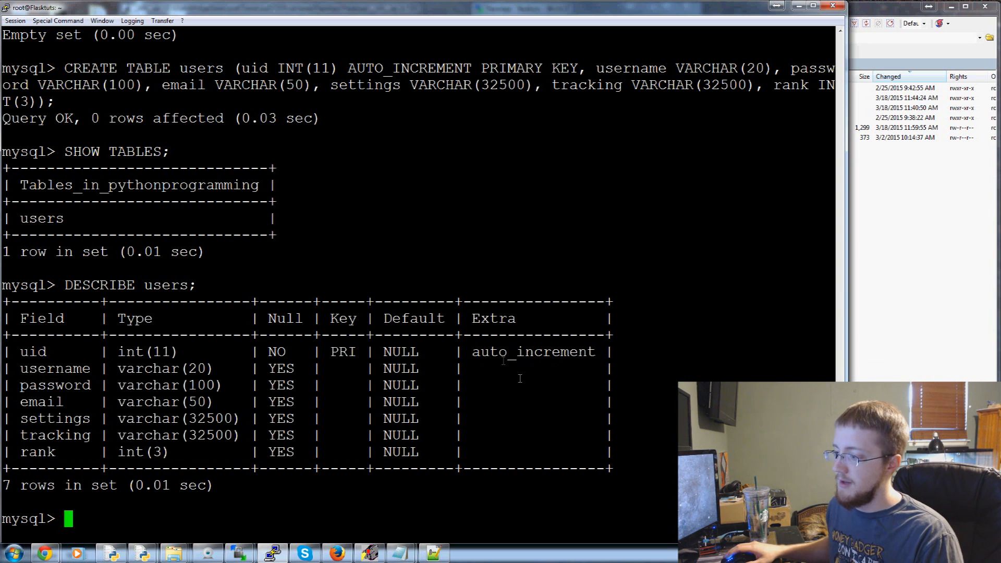
double_click(533, 352)
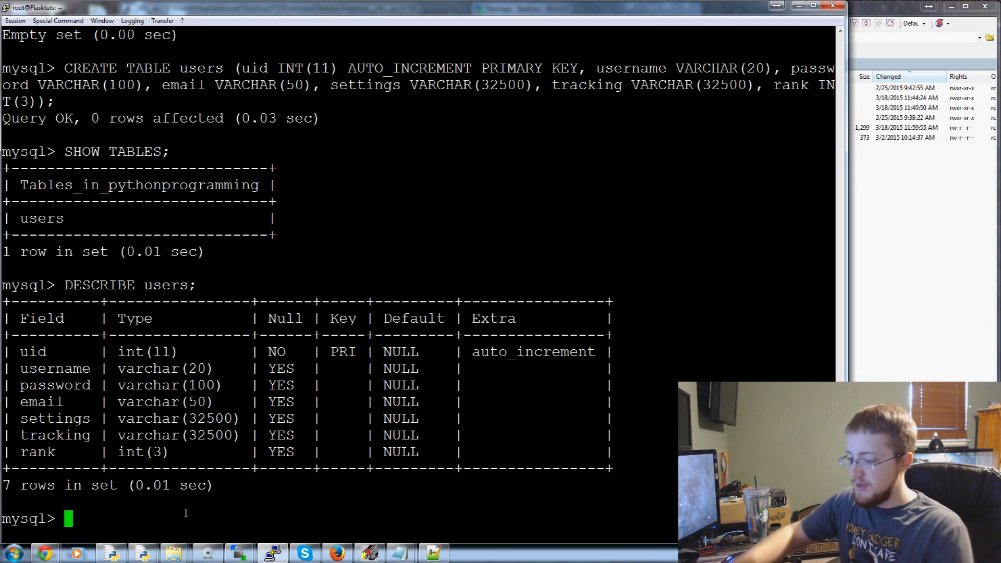
Step: Run SELECT * FROM users; to show the empty set, then type UPDATE and INSERT
text(SELECT)
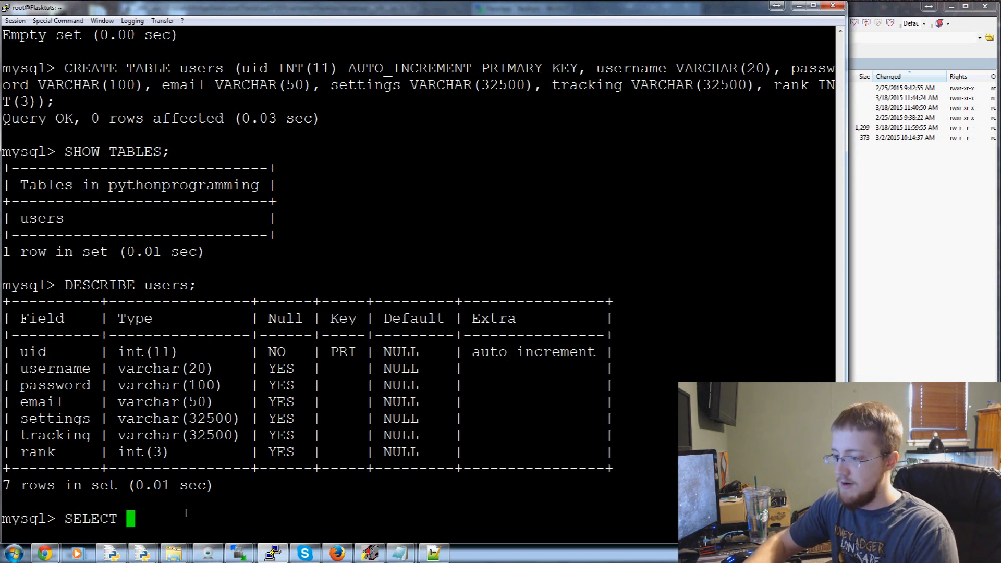
text(* FROM users;)
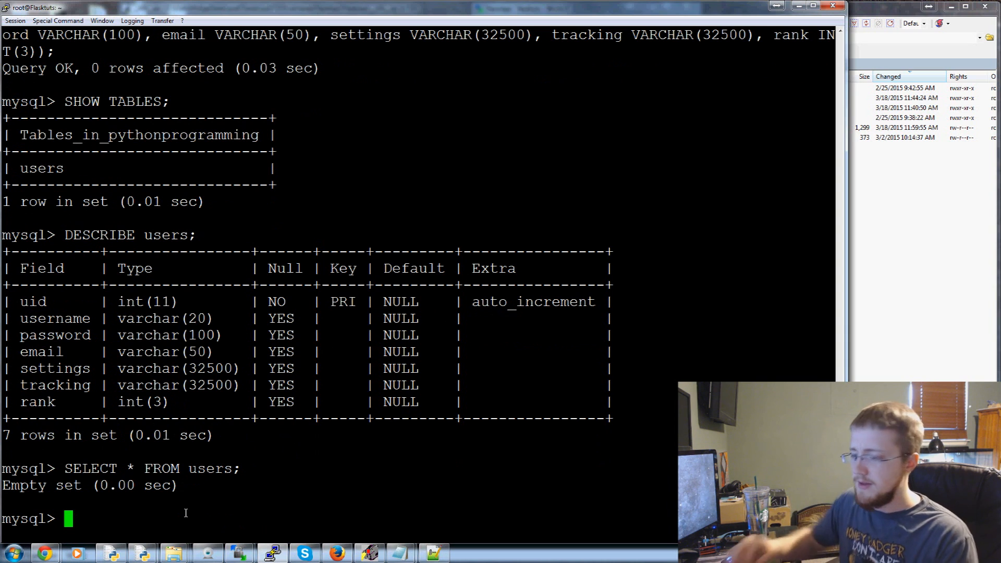
text(UPDATE)
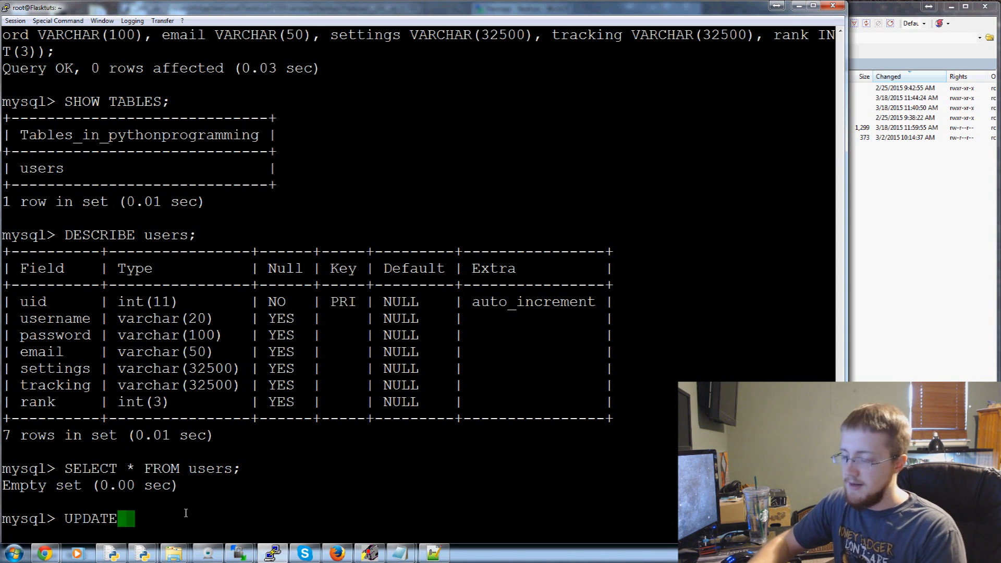
text(INSERT)
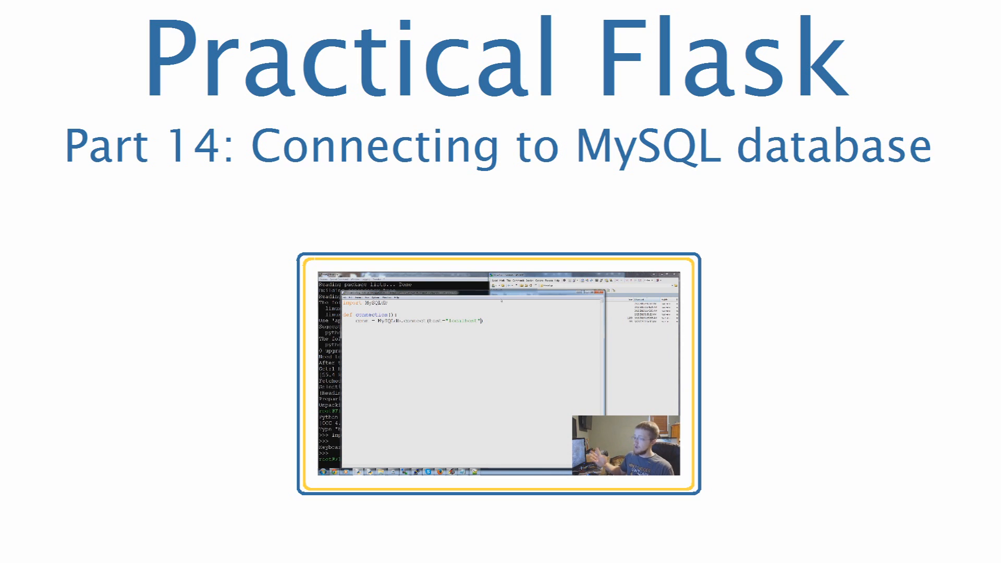
Step: Type ', "root"' as the Practical Flask Part 14 MySQL connection card appears
text(,)
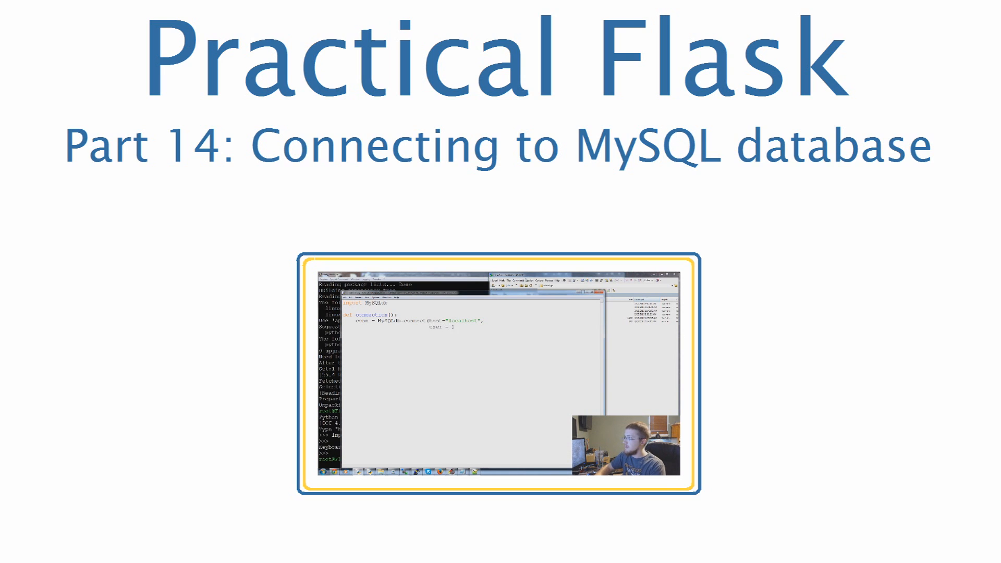
text("root")
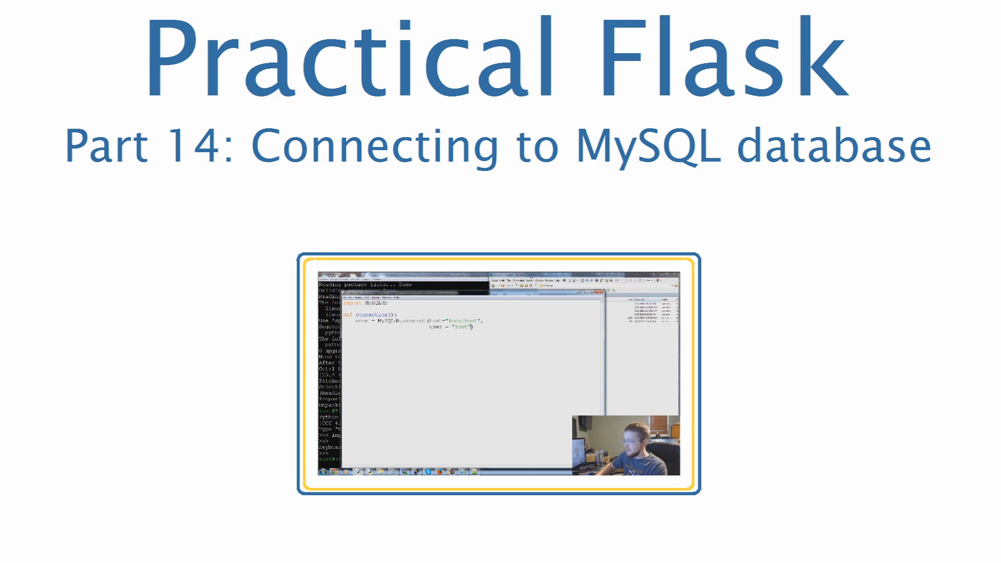